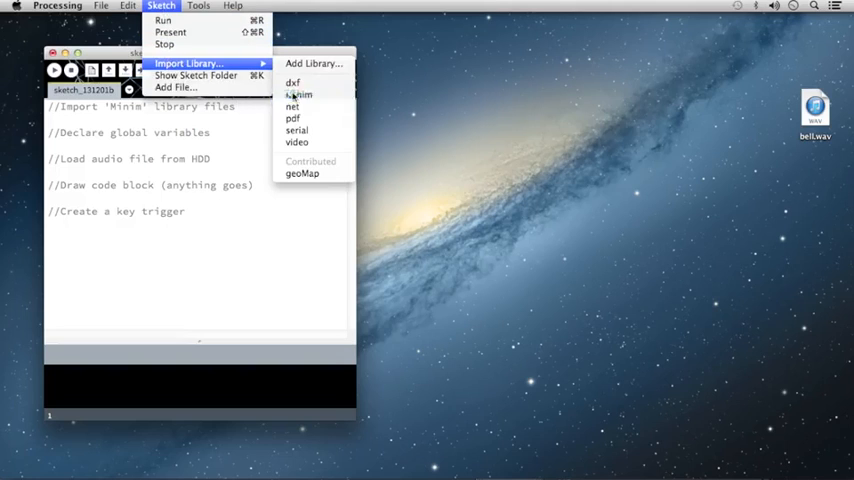
# Add the Minim library import line via Sketch > Import Library > minim.
pyautogui.click(296, 94)
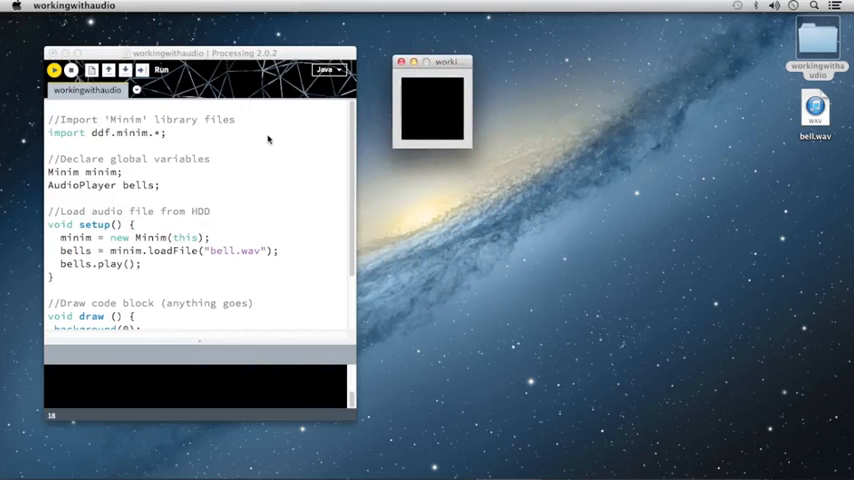
pyautogui.moveTo(116, 172)
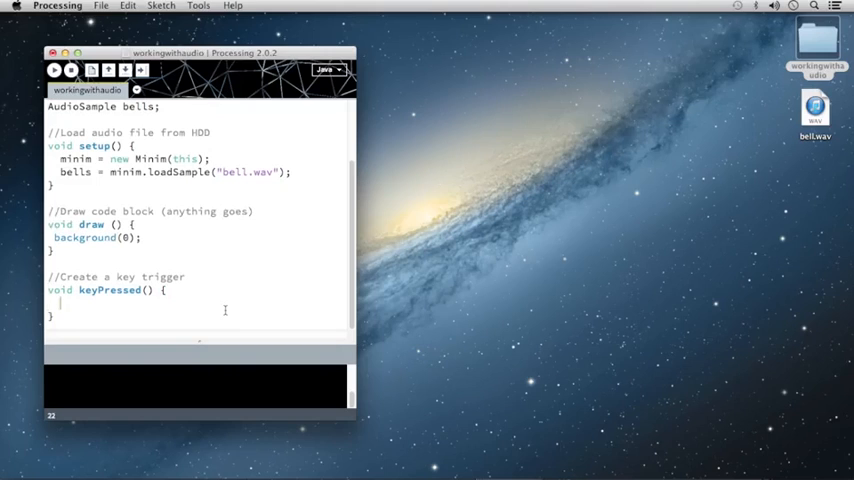
# Write if ( key == 'b' ) bells.trigger(); inside keyPressed.
pyautogui.write("if ( key == 'b' ) bells.")
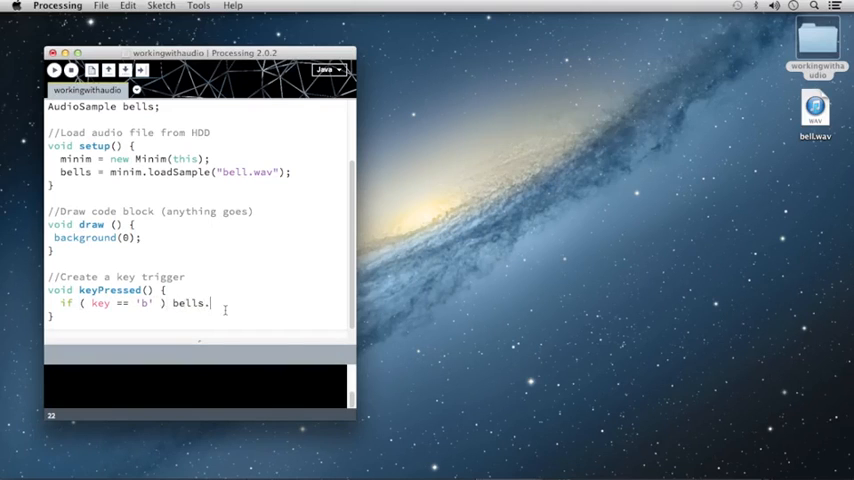
pyautogui.write('trigger();')
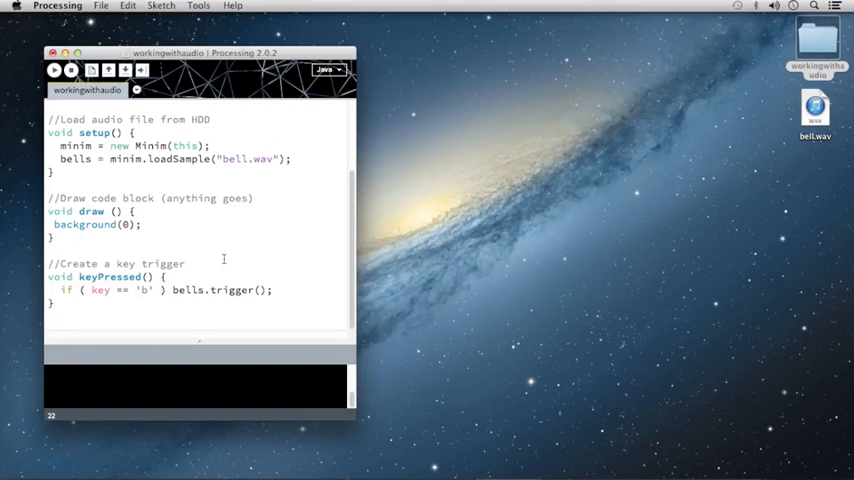
pyautogui.moveTo(164, 418)
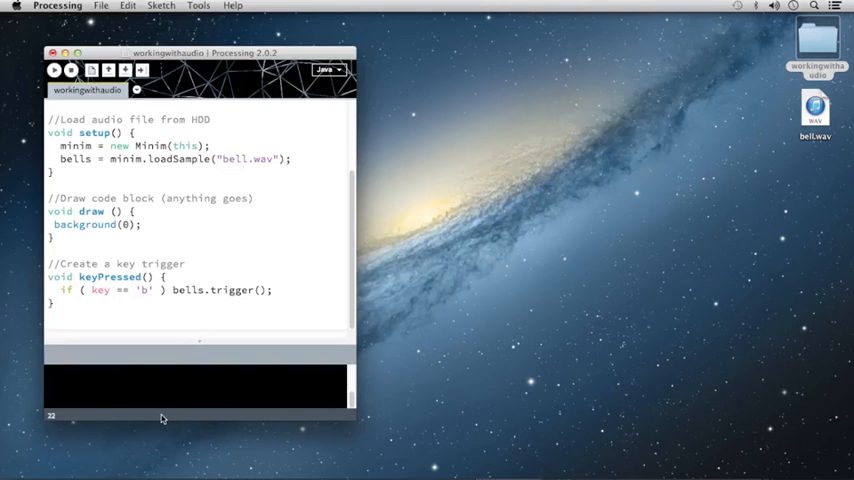
pyautogui.moveTo(270, 400)
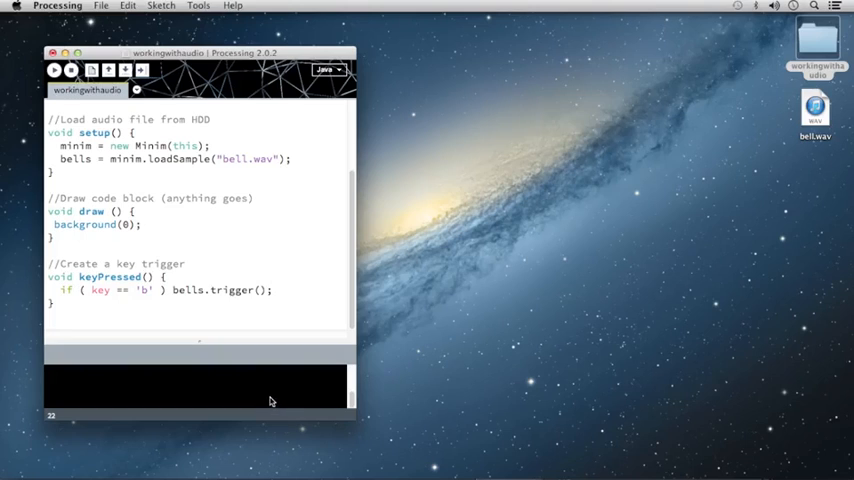
# Add if ( key == 'b' ) println("sample triggered"); as a second line in keyPressed.
pyautogui.write("if ( key == 'b' ) p")
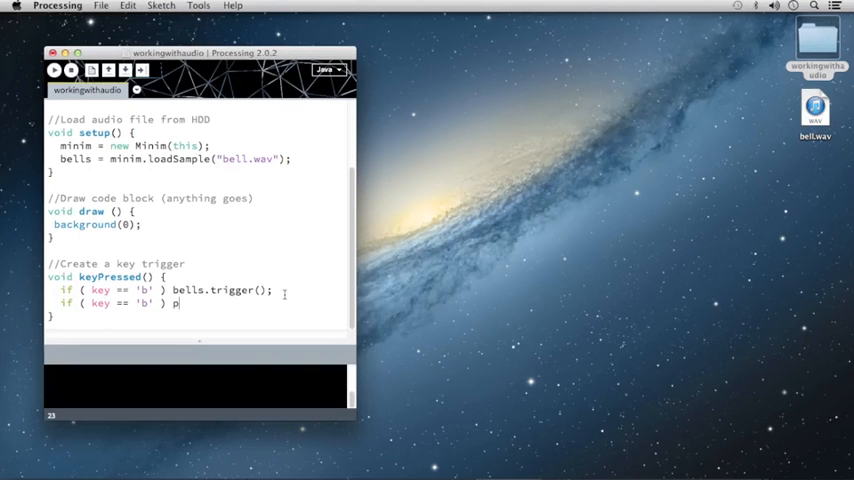
pyautogui.write('rintln("sample triggered");')
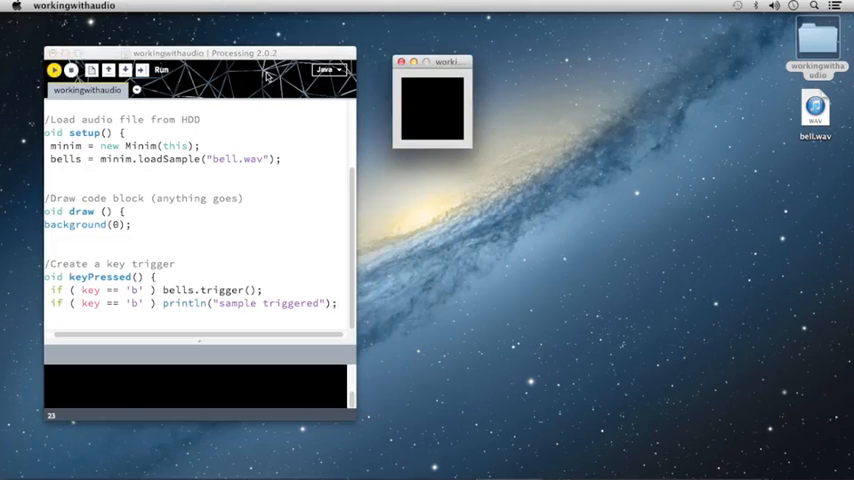
# Press b in the running sketch so the console prints "sample triggered".
pyautogui.press('b')
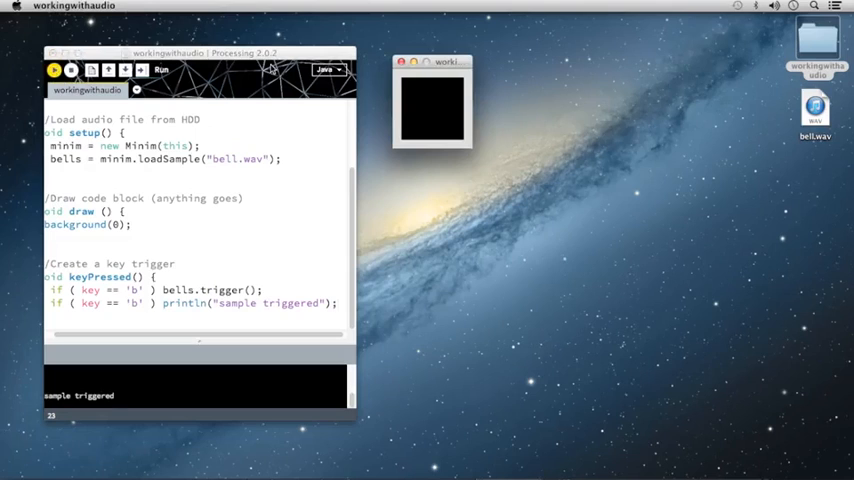